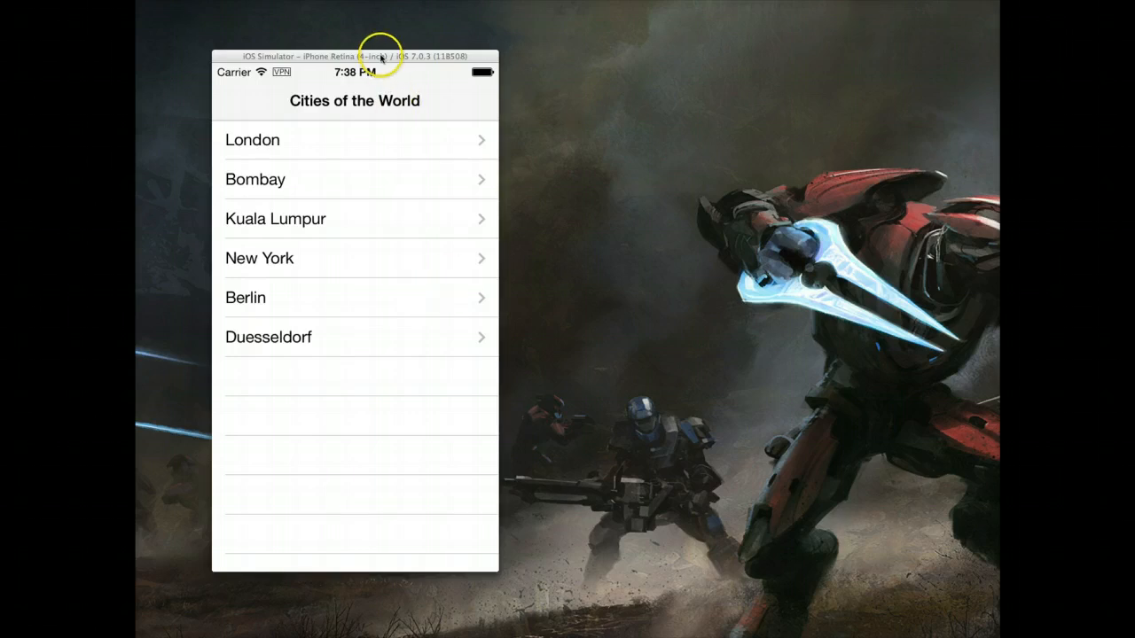
pyautogui.moveTo(374, 339)
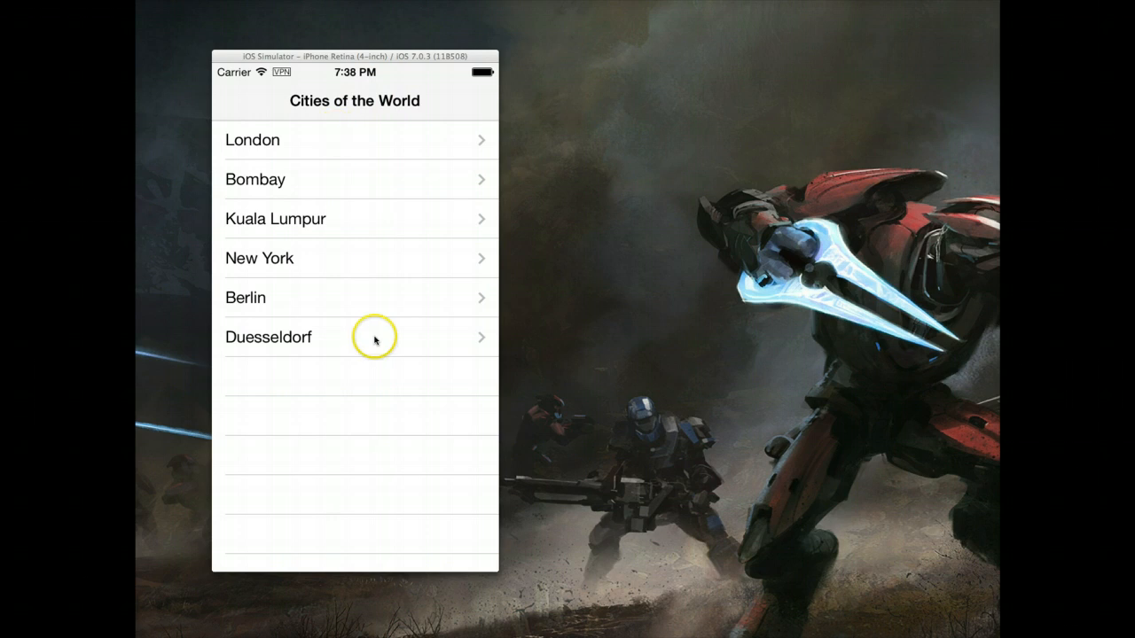
pyautogui.moveTo(308, 160)
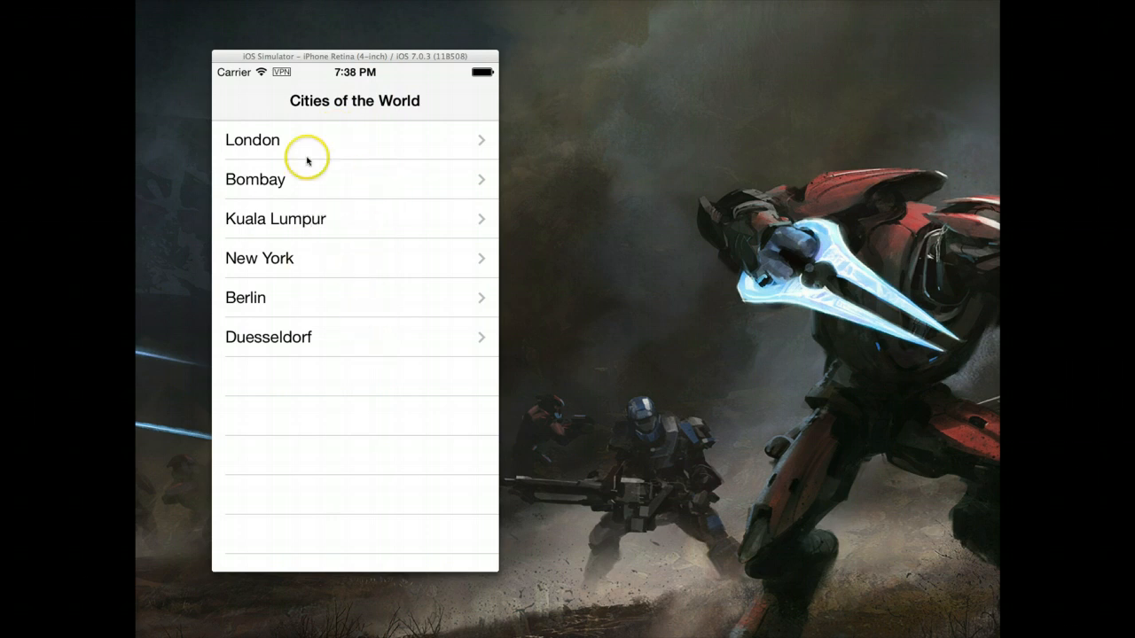
pyautogui.moveTo(268, 206)
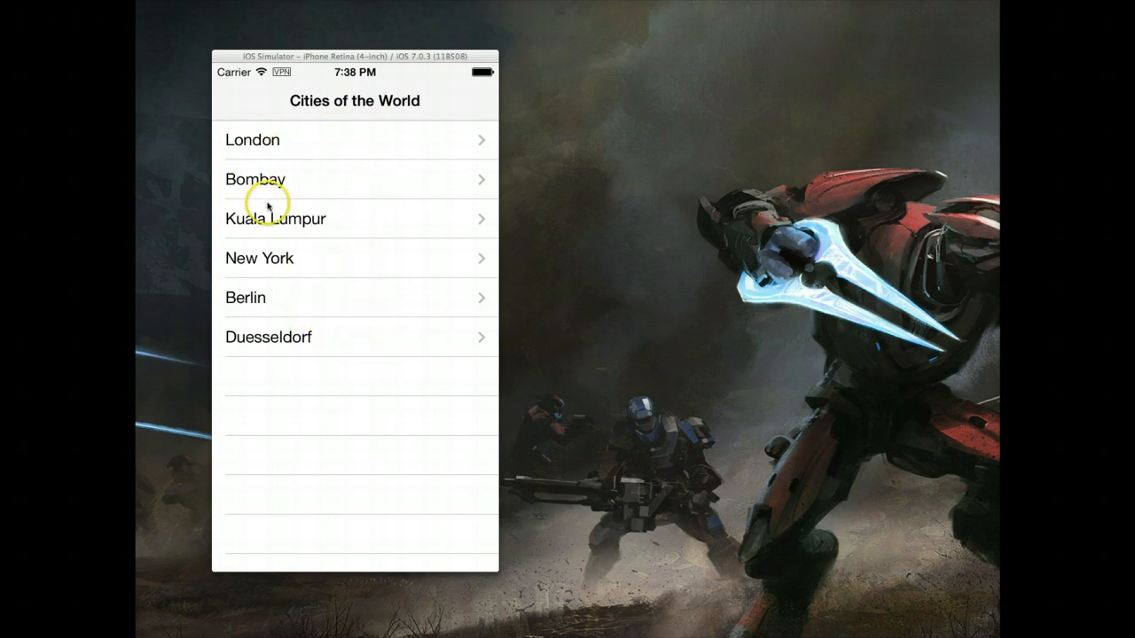
pyautogui.click(256, 178)
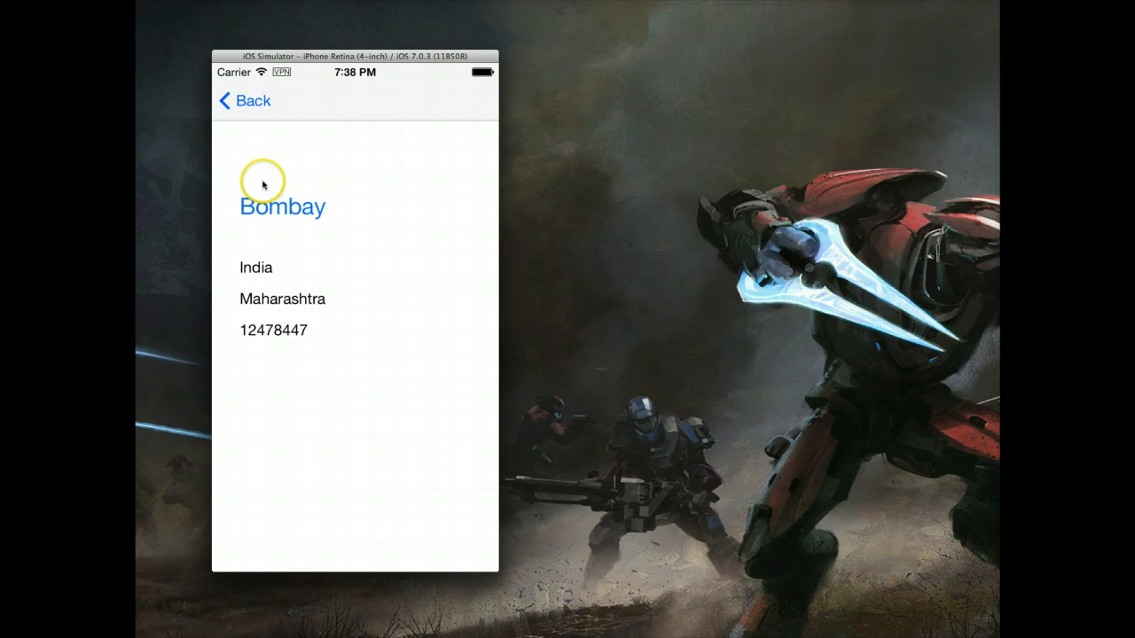
pyautogui.moveTo(310, 319)
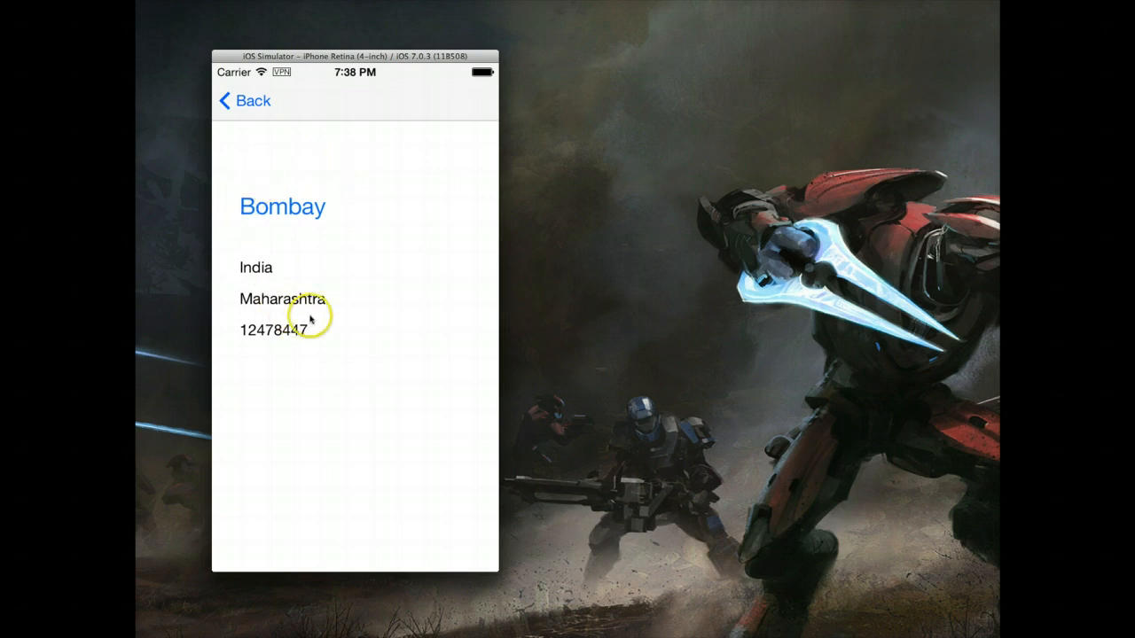
pyautogui.moveTo(264, 182)
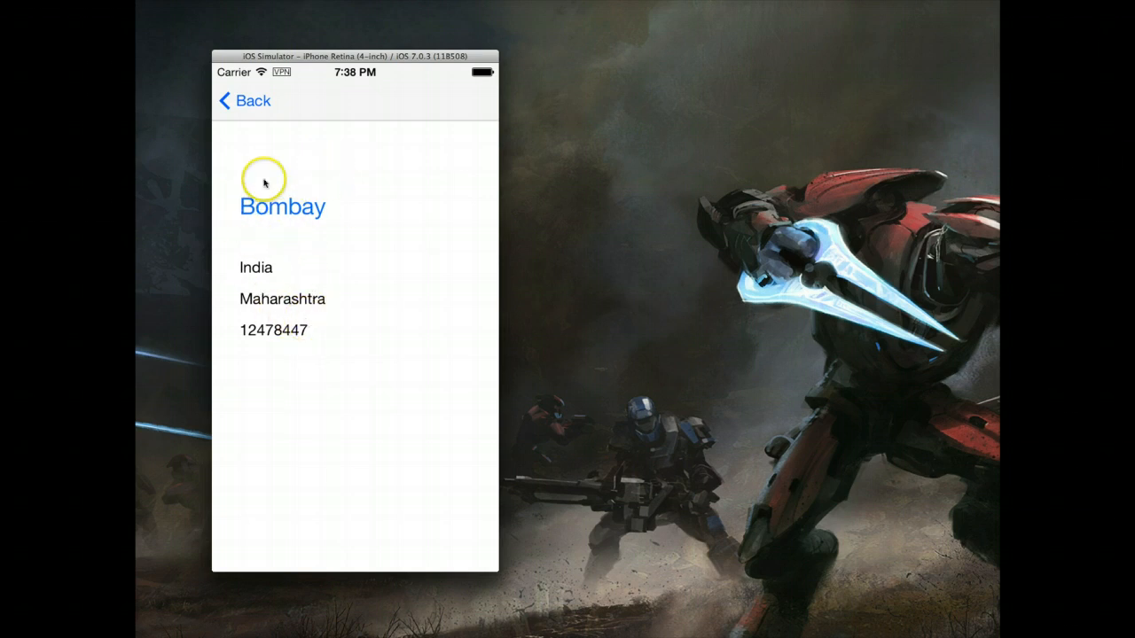
pyautogui.click(243, 100)
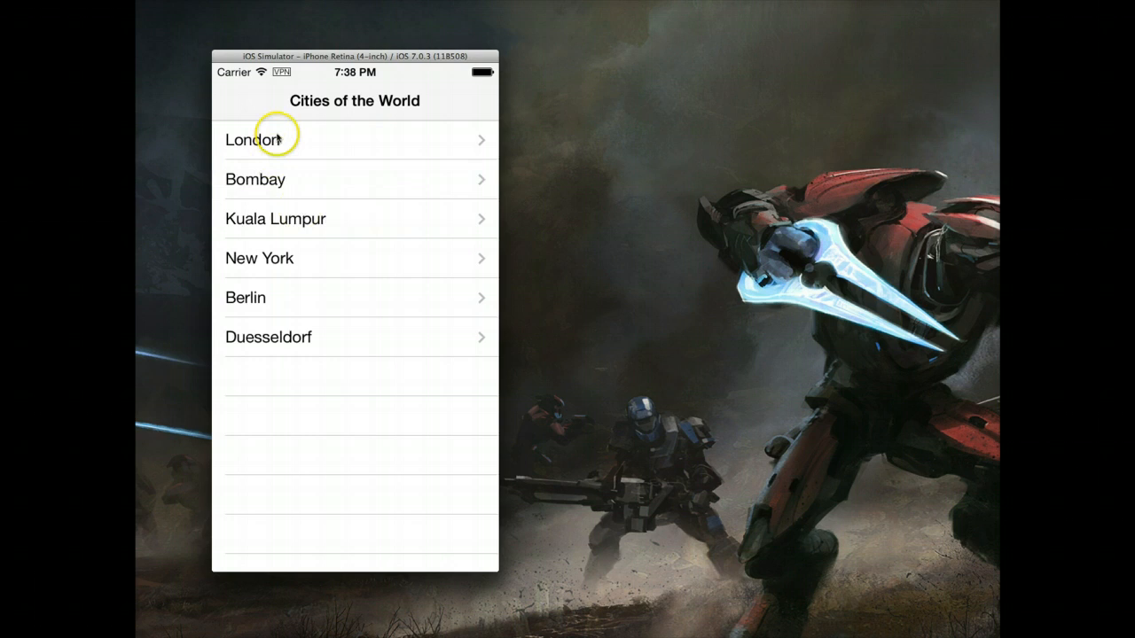
pyautogui.moveTo(315, 283)
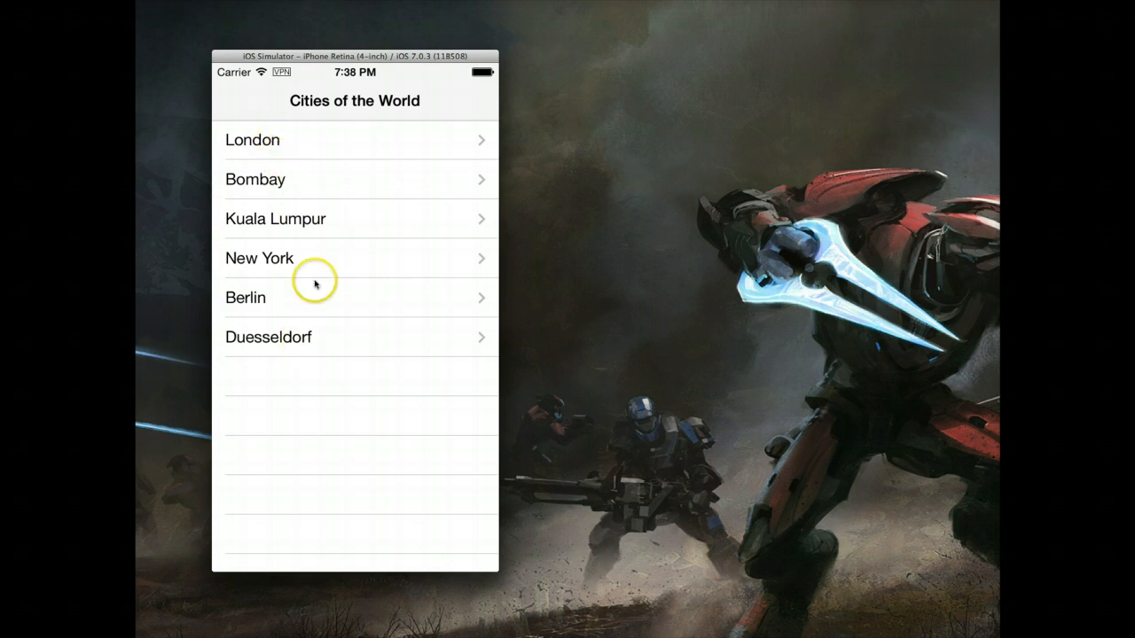
pyautogui.moveTo(319, 349)
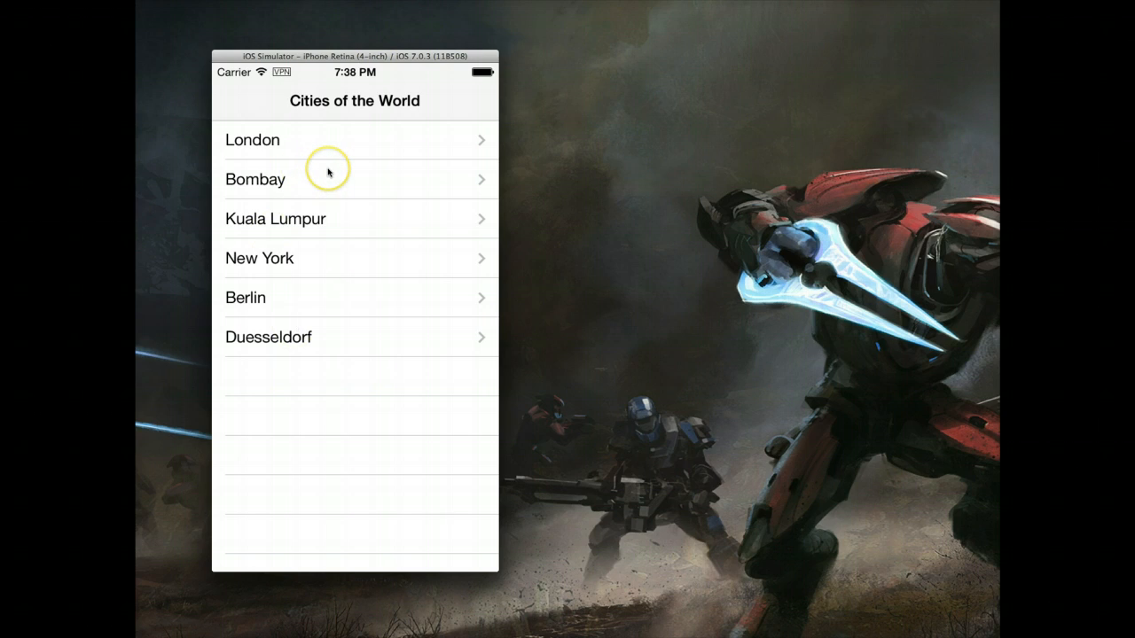
pyautogui.moveTo(310, 190)
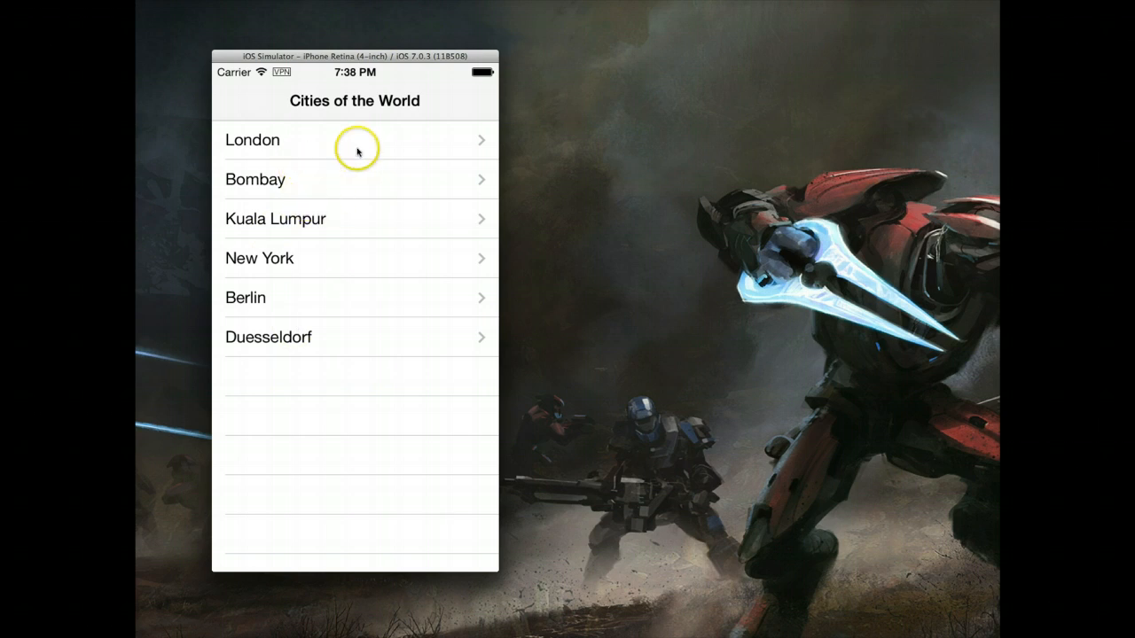
pyautogui.moveTo(317, 329)
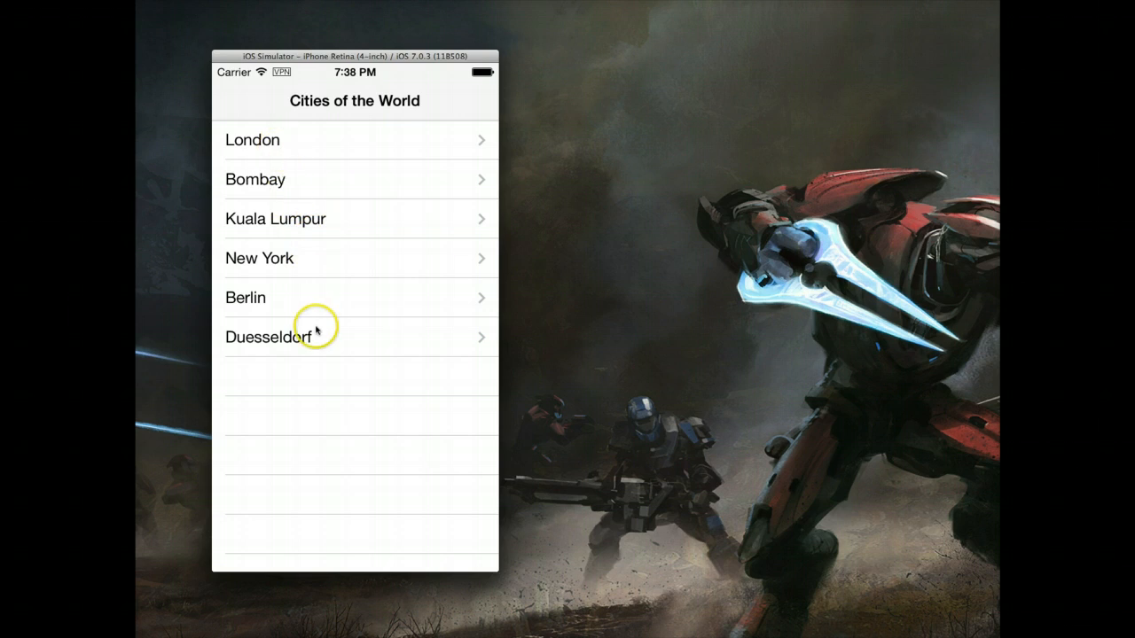
pyautogui.click(259, 258)
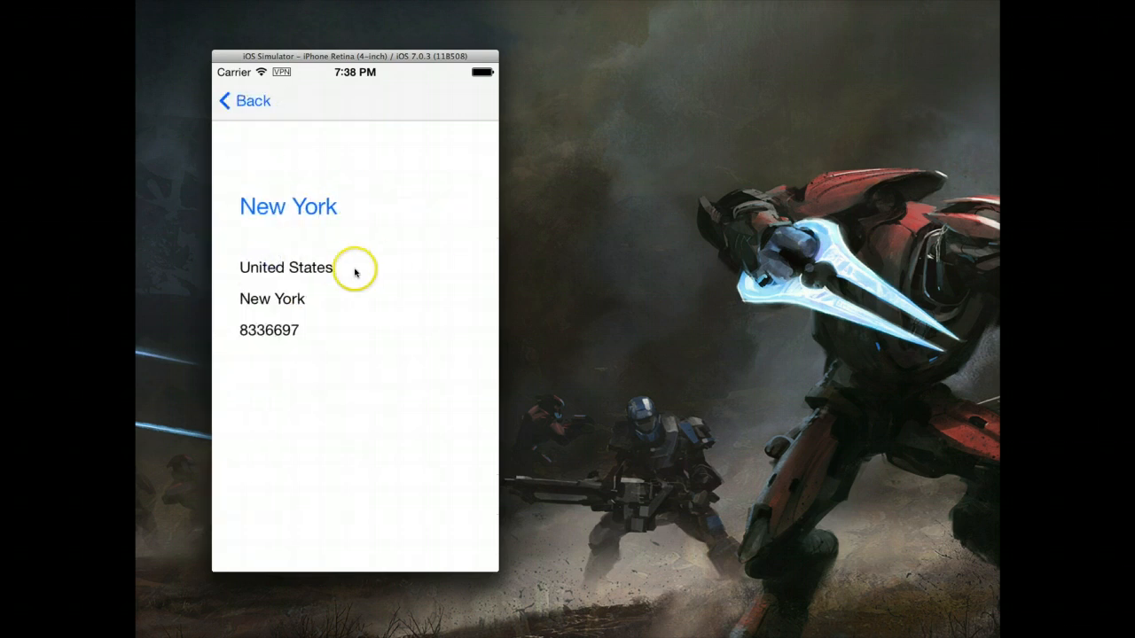
pyautogui.click(243, 100)
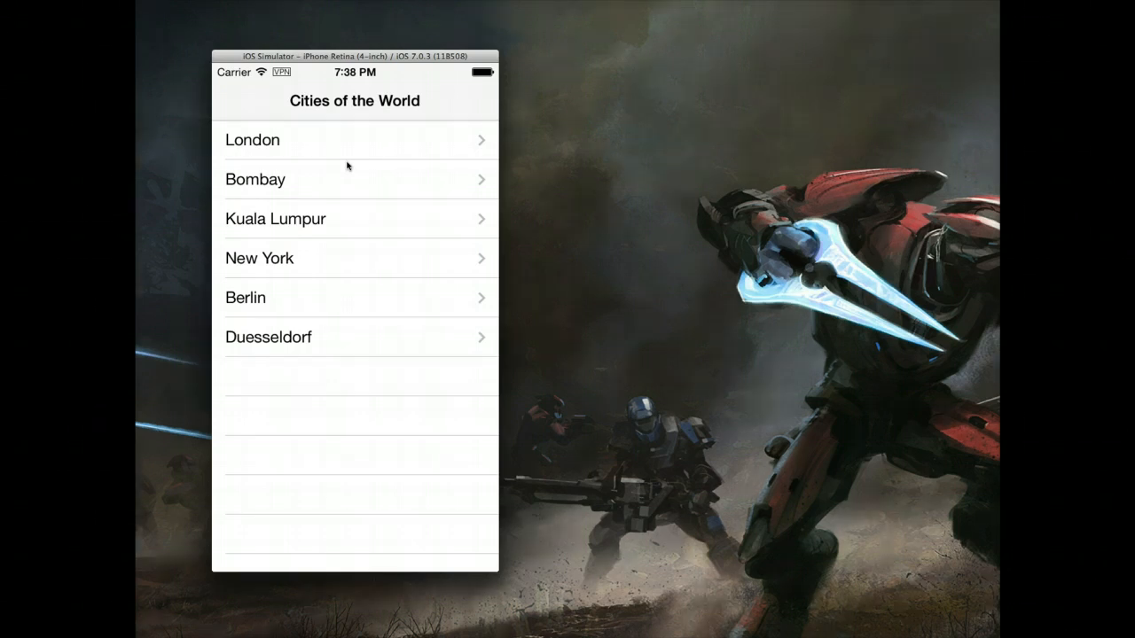
pyautogui.moveTo(530, 294)
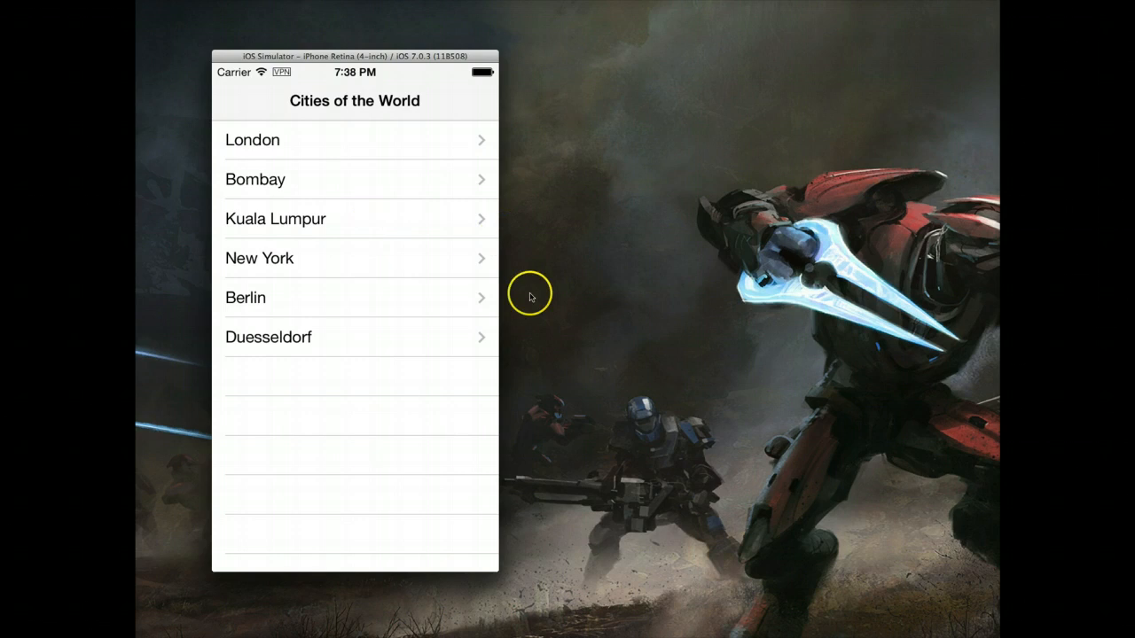
pyautogui.moveTo(595, 323)
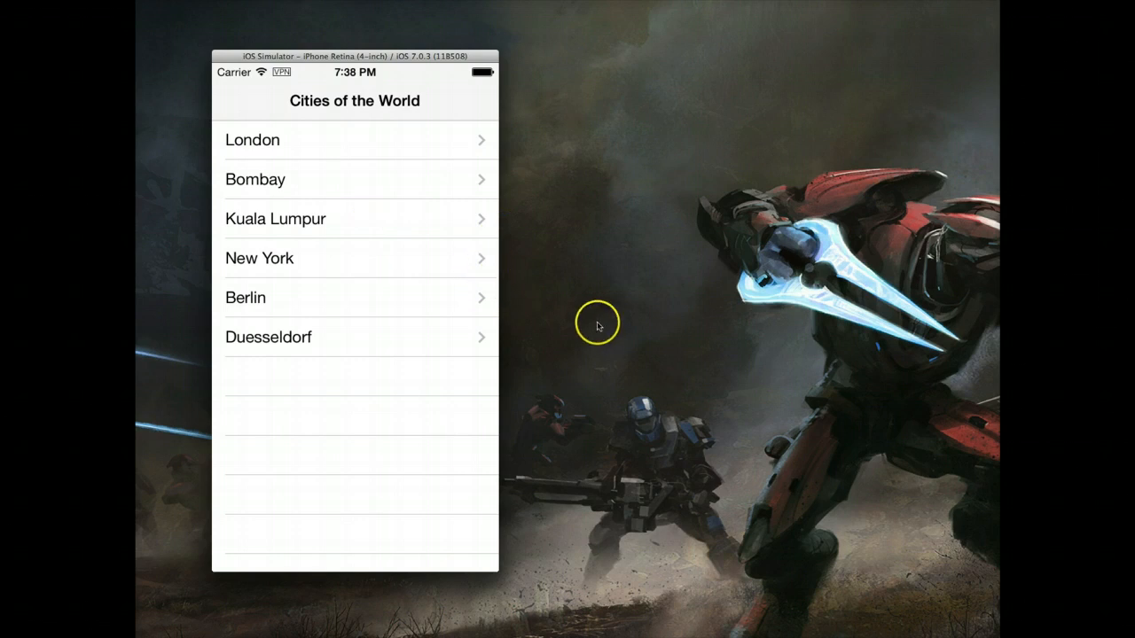
pyautogui.moveTo(566, 577)
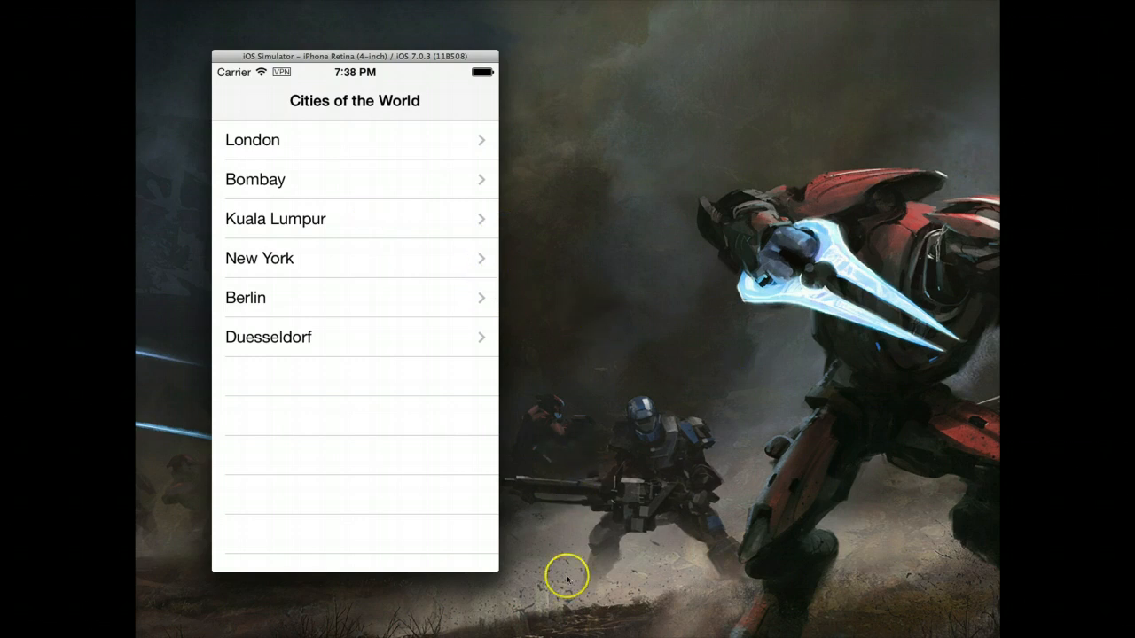